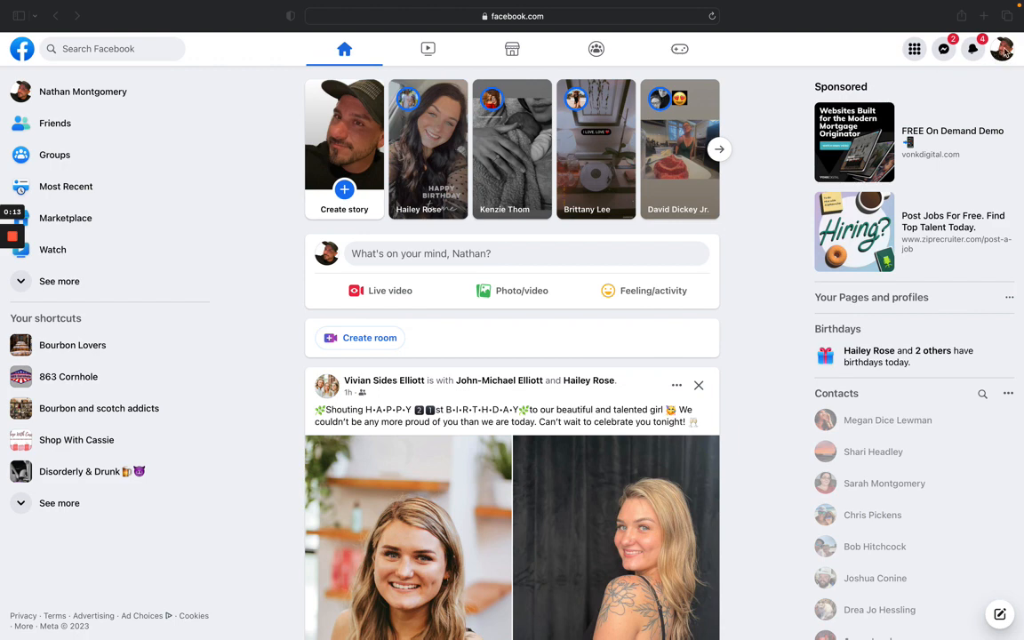
Step: Open the account menu from the profile picture in the top-right corner
left_click(1003, 50)
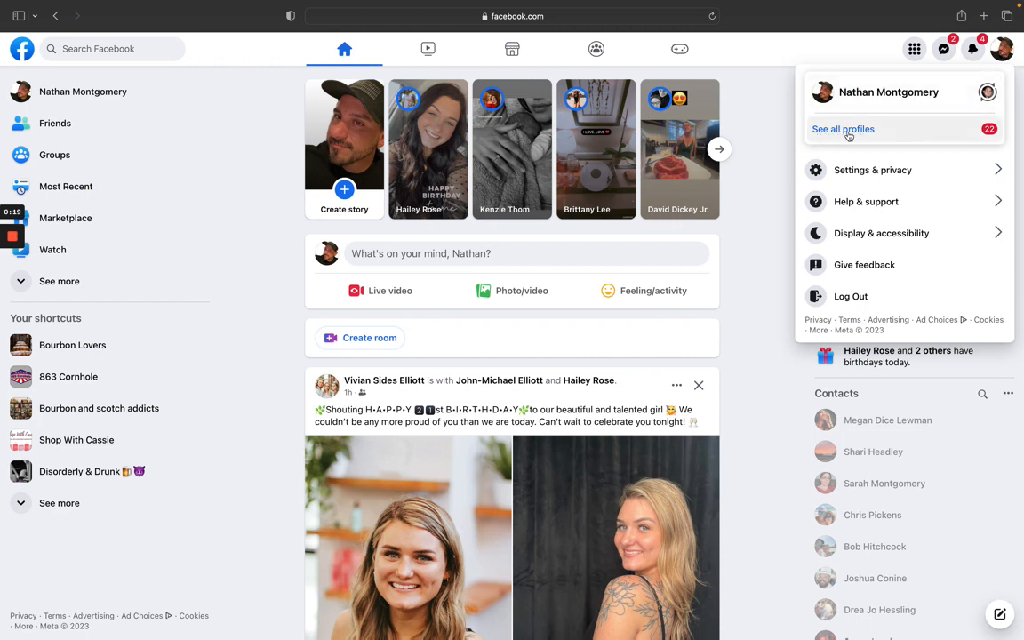
Step: From 'See all profiles', switch to the Nathan Montgomery Real Estate Services profile
left_click(843, 128)
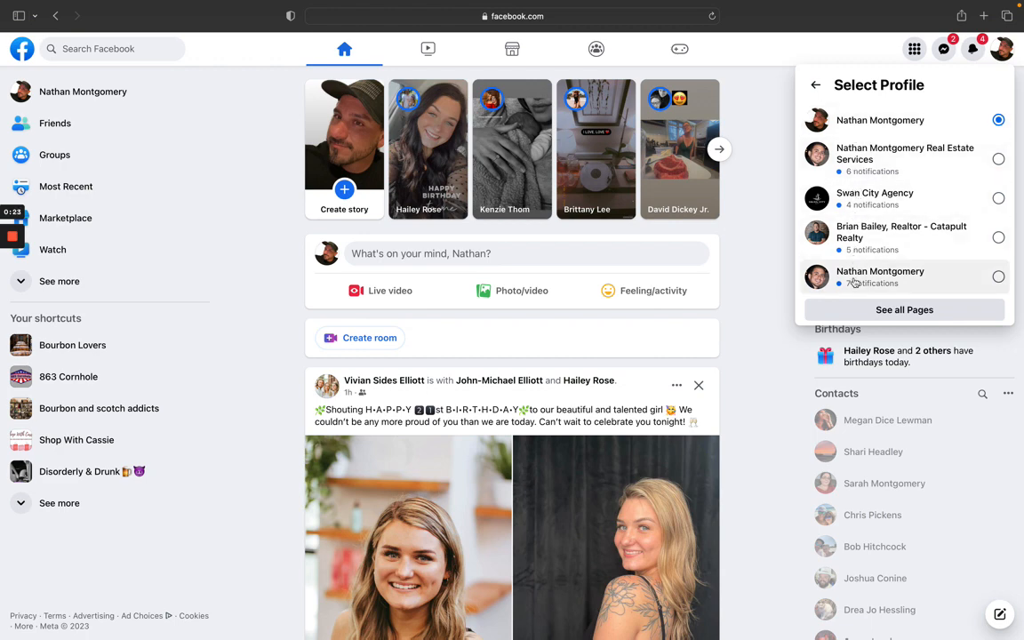
left_click(905, 160)
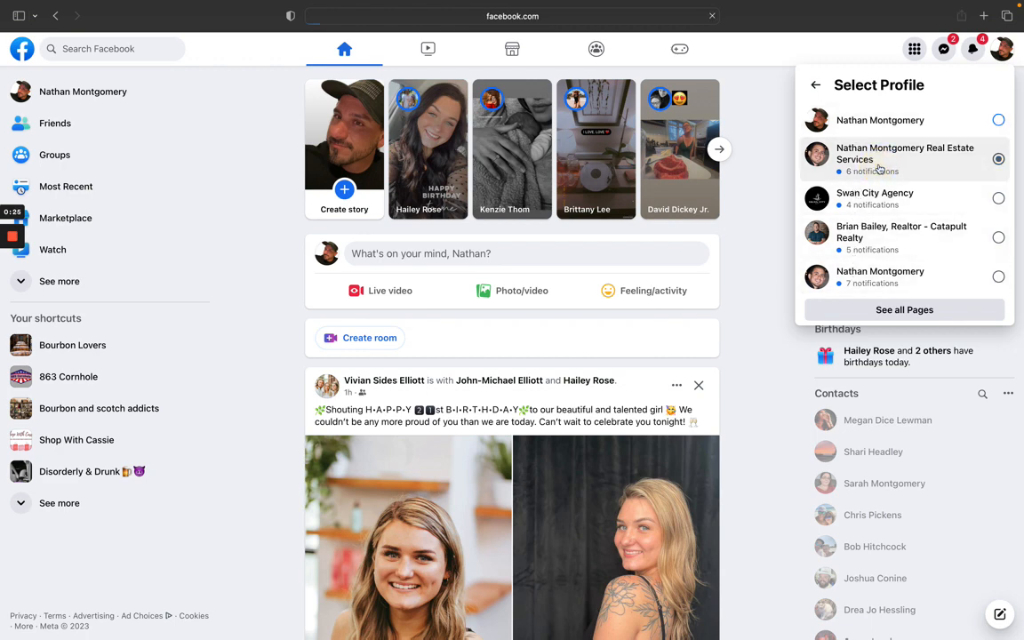
left_click(905, 153)
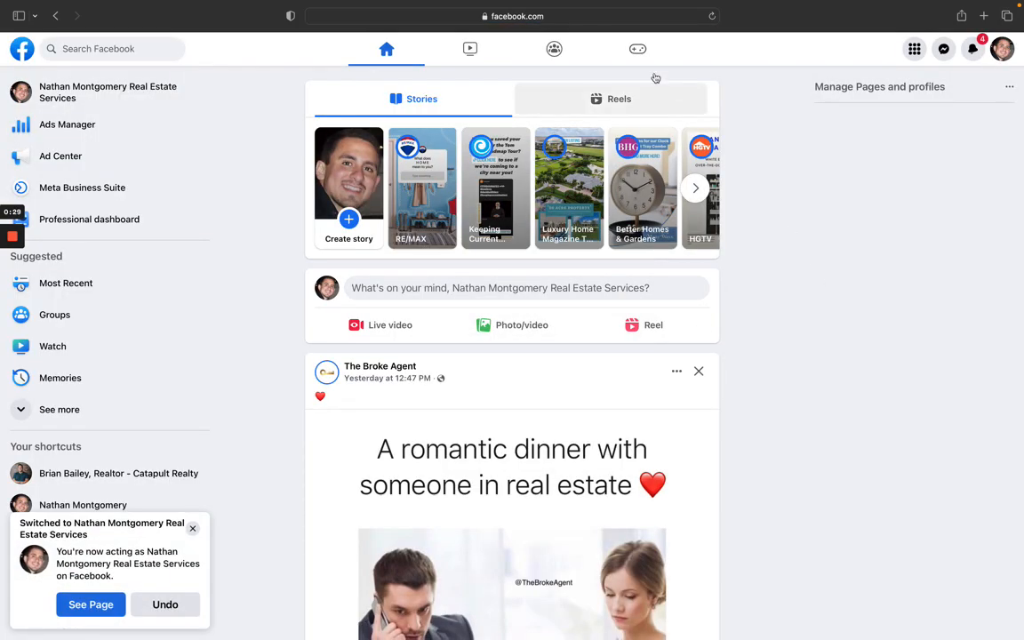
Step: Open the Nathan Montgomery Real Estate Services page from the left sidebar
left_click(516, 16)
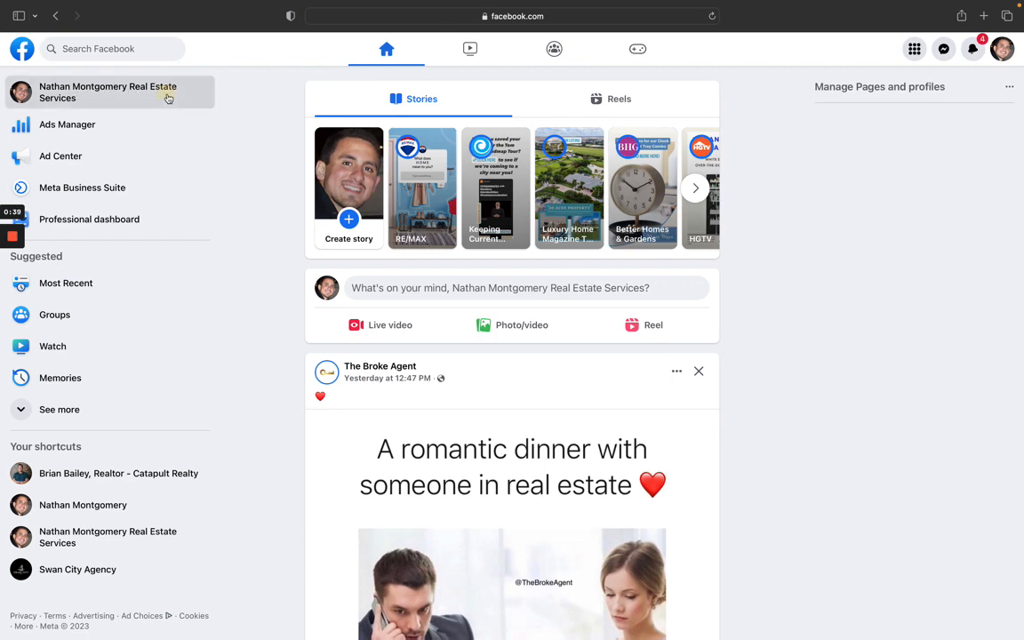
left_click(107, 93)
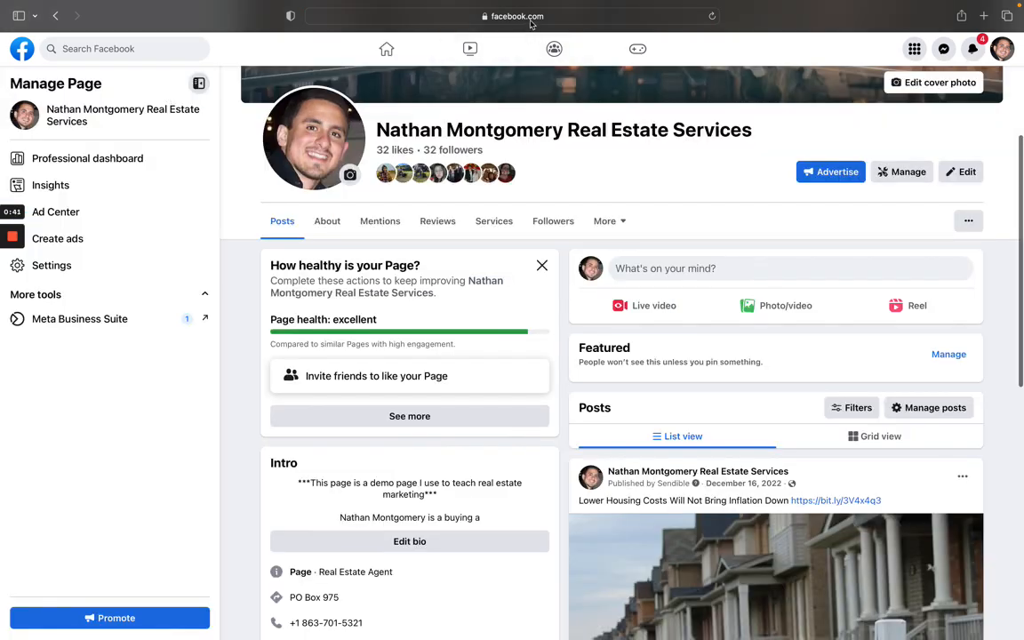